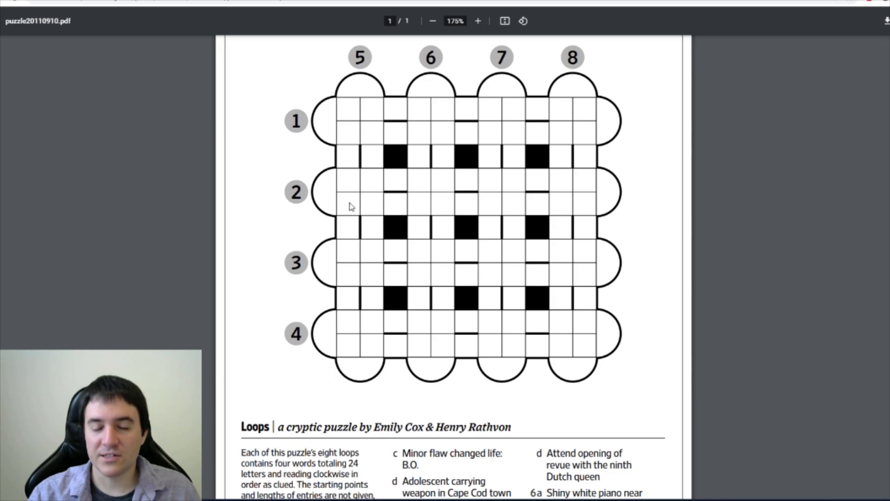
Enter JARHEAD for 6d, MAIZE for 8b, FOIBLE for 2c and ASGARD for 1c.
{"action": "scroll", "scroll_direction": "down", "scroll_amount": 3}
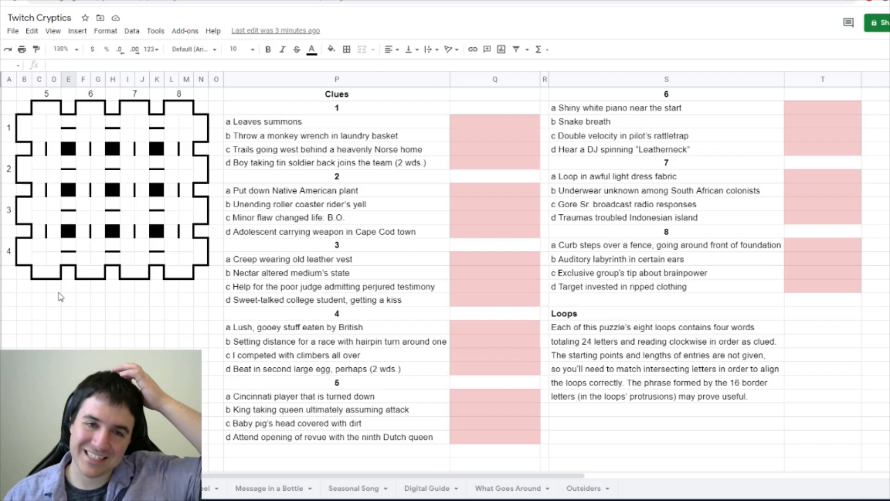
{"action": "left_click", "coordinate": [821, 149]}
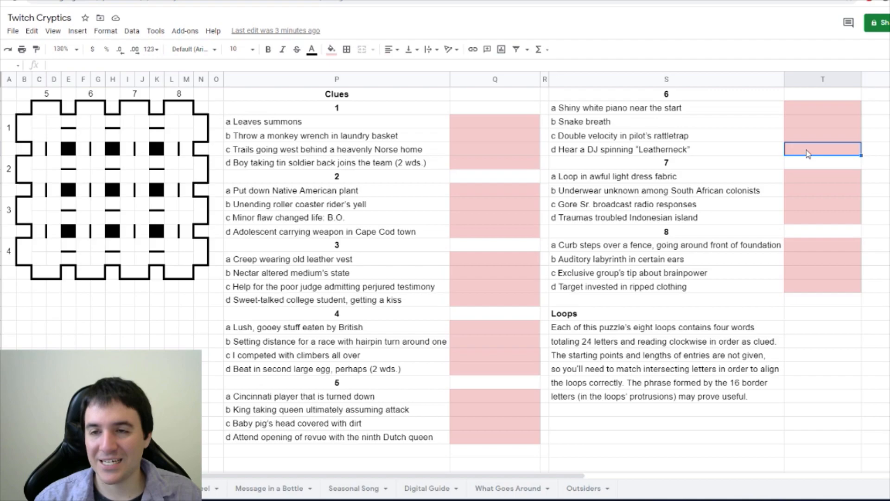
{"action": "type", "text": "JARHEAD"}
{"action": "left_click", "coordinate": [823, 259]}
{"action": "type", "text": "MAIZE"}
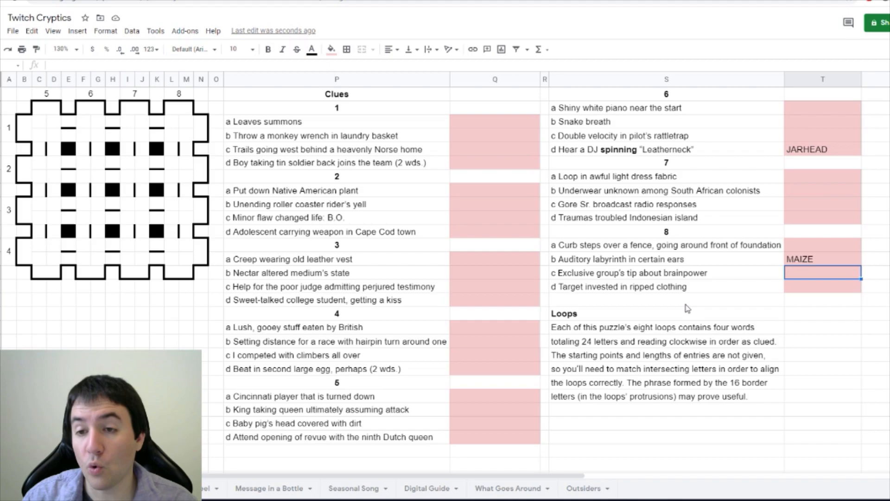
{"action": "left_click", "coordinate": [494, 217]}
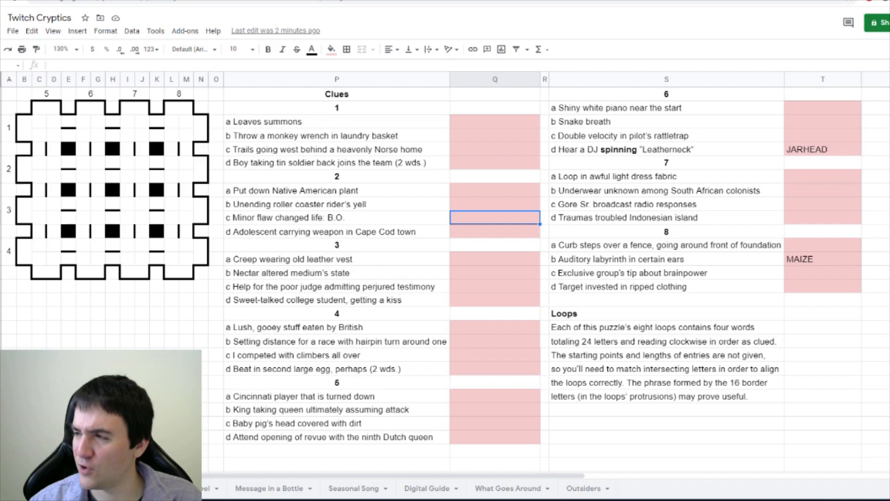
{"action": "type", "text": "FOIBLE"}
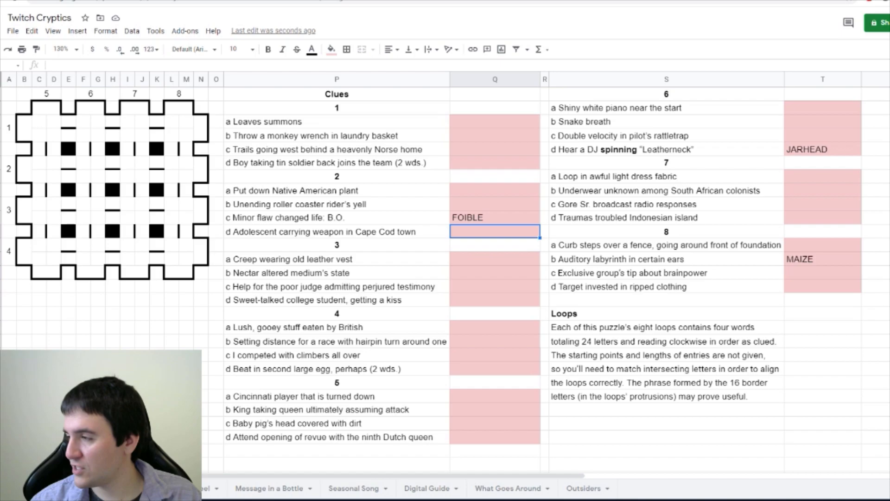
{"action": "type", "text": "ASGARD"}
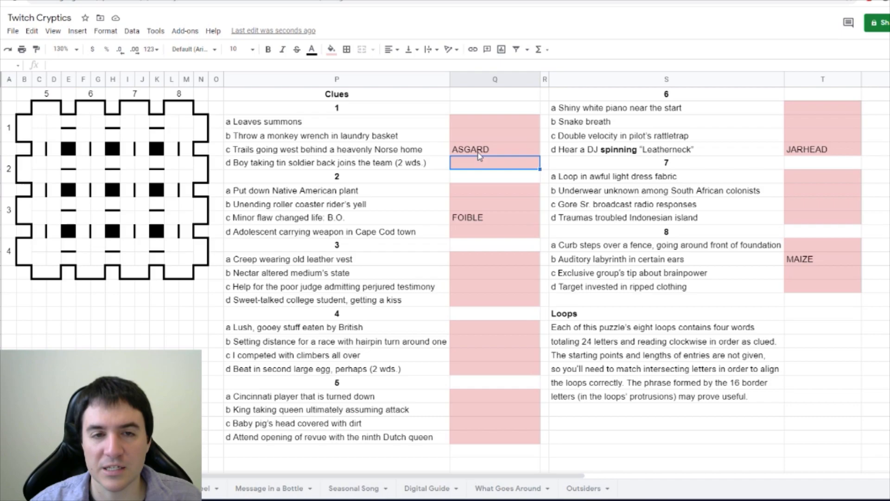
Enter HAMPER, TRANCE, P+EARLY for 6a and FLI(VV)ER, plus parsing notes on ASGARD and MAIZE.
{"action": "type", "text": "HAMPER"}
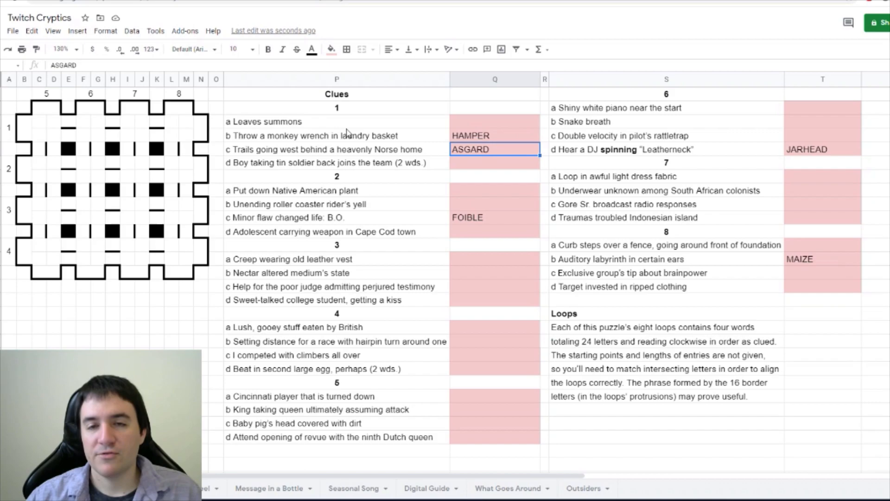
{"action": "left_click", "coordinate": [494, 217]}
{"action": "type", "text": "TRANCE"}
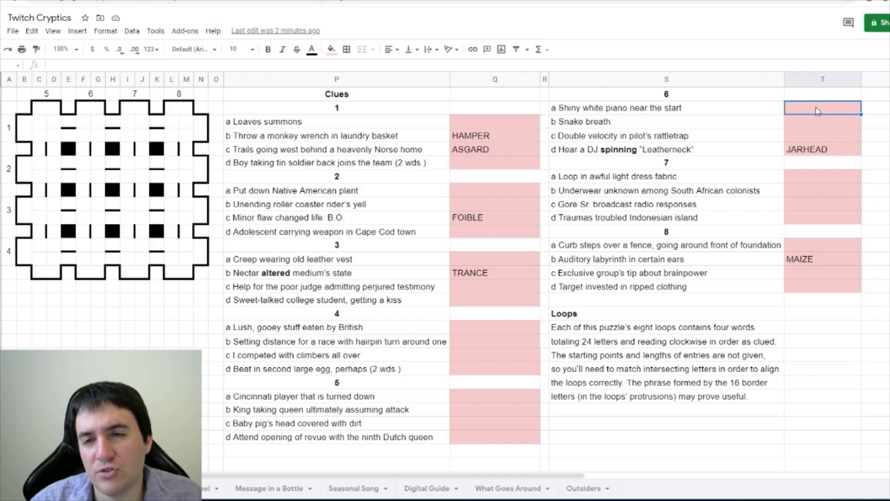
{"action": "type", "text": "PEARLY"}
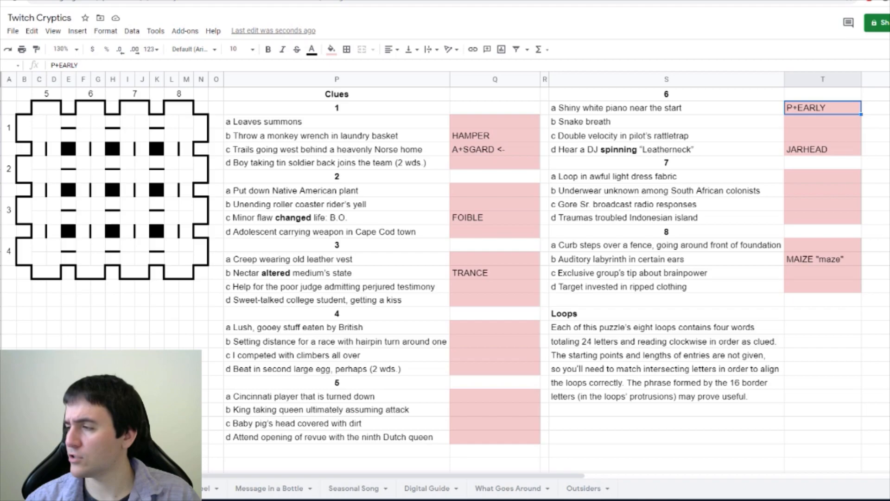
{"action": "type", "text": "FLIVVER"}
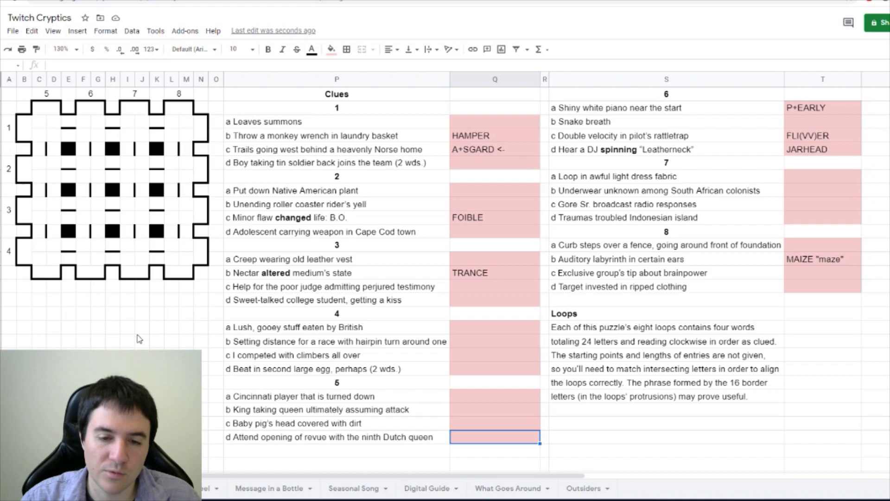
Enter BEAT+R+IX for clue 5d and WIND for clue 6b.
{"action": "left_click", "coordinate": [547, 436]}
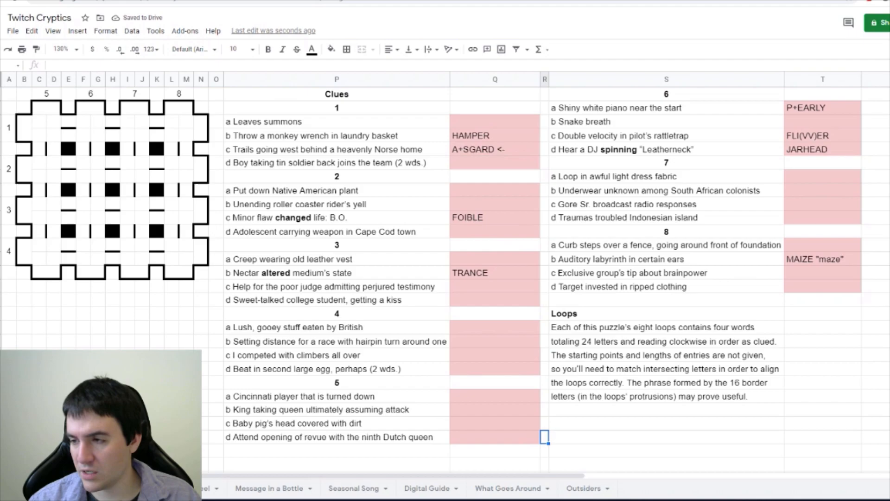
{"action": "type", "text": "BEAT+RIX"}
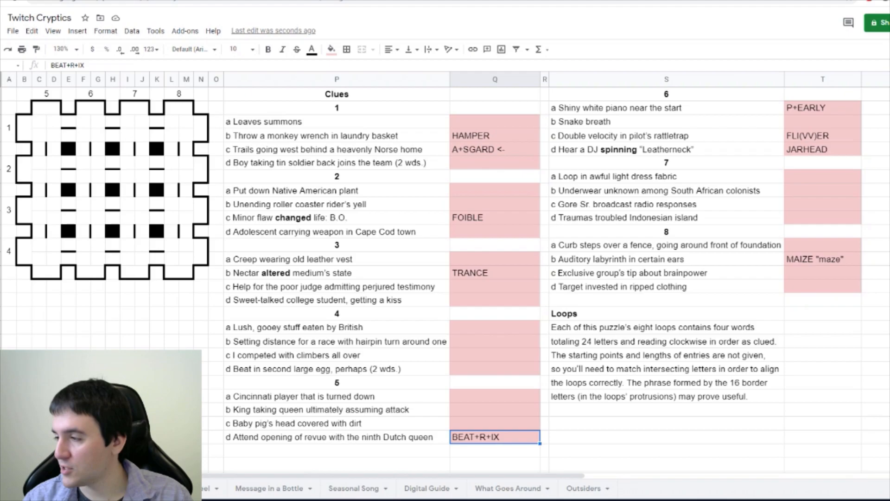
{"action": "left_click", "coordinate": [667, 122]}
{"action": "type", "text": "WIND"}
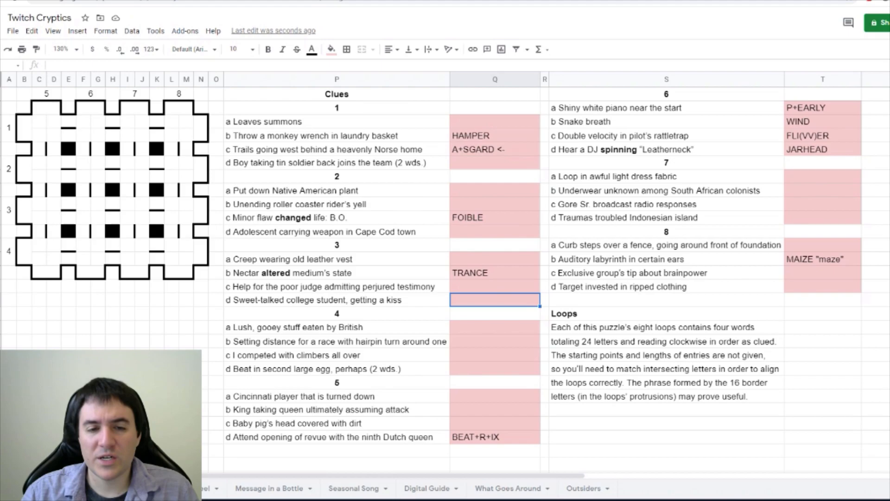
{"action": "mouse_move", "coordinate": [179, 339]}
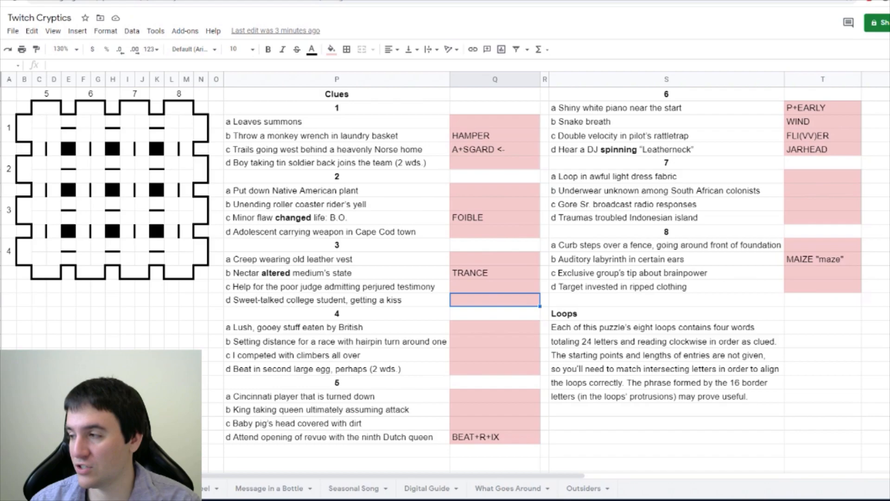
Revise clue 3d from COXED to CO(AX)ED and enter S(IG+NS) ON for 1d.
{"action": "type", "text": "COXED"}
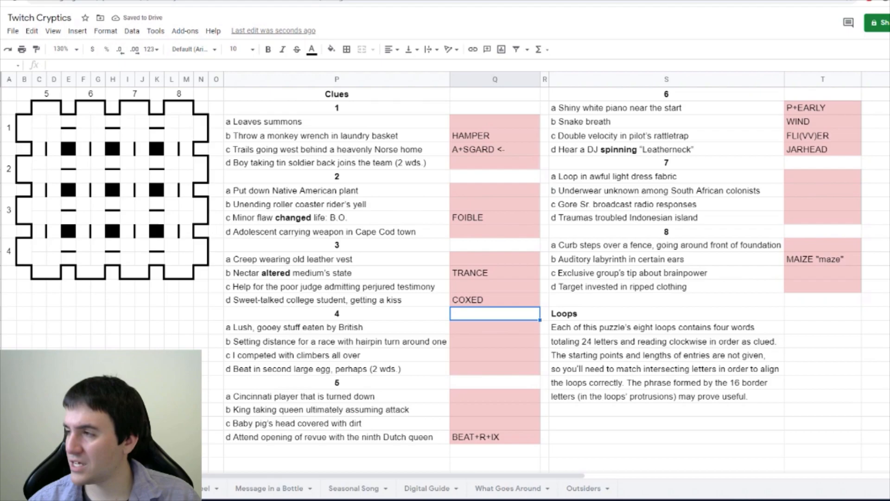
{"action": "type", "text": "CO)AXED"}
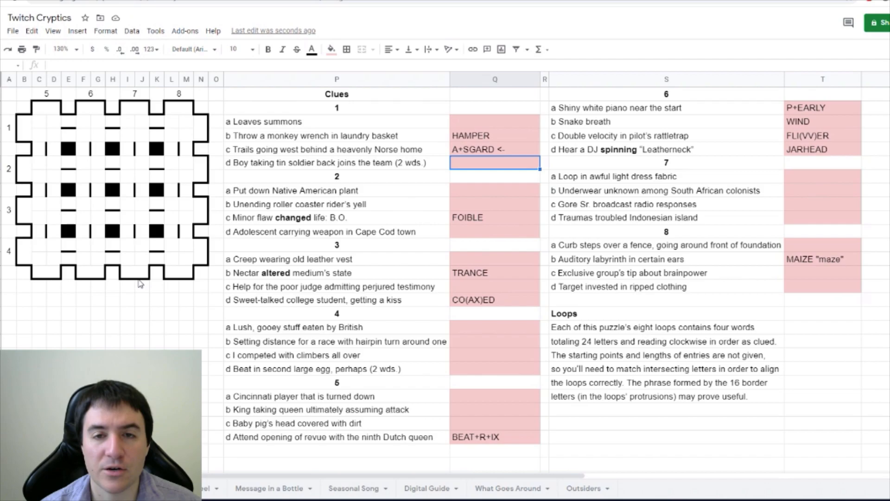
{"action": "type", "text": "LAD/SON (SN)"}
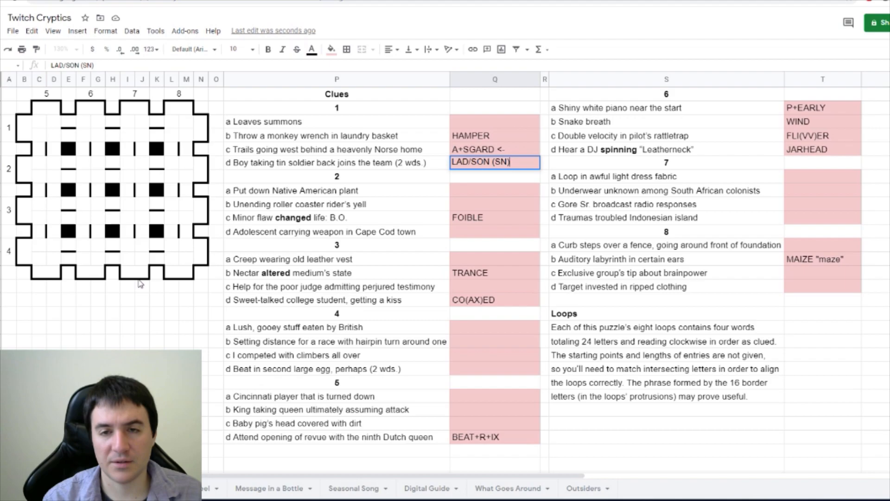
{"action": "type", "text": "ANT<-"}
{"action": "type", "text": "S(IG+NS) ON"}
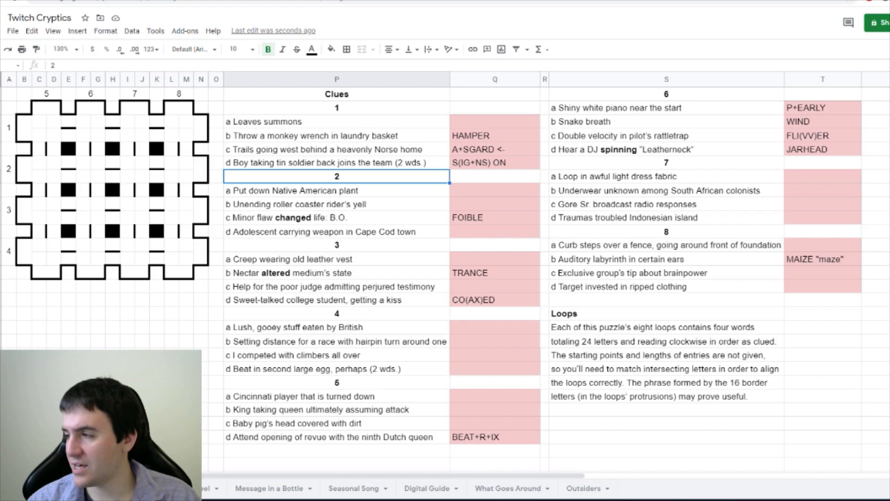
Add PAGES, fill loops 1 and 6 in the grid, and enter BO(X)ER, ROGERS, SUMATRA.
{"action": "type", "text": "????S"}
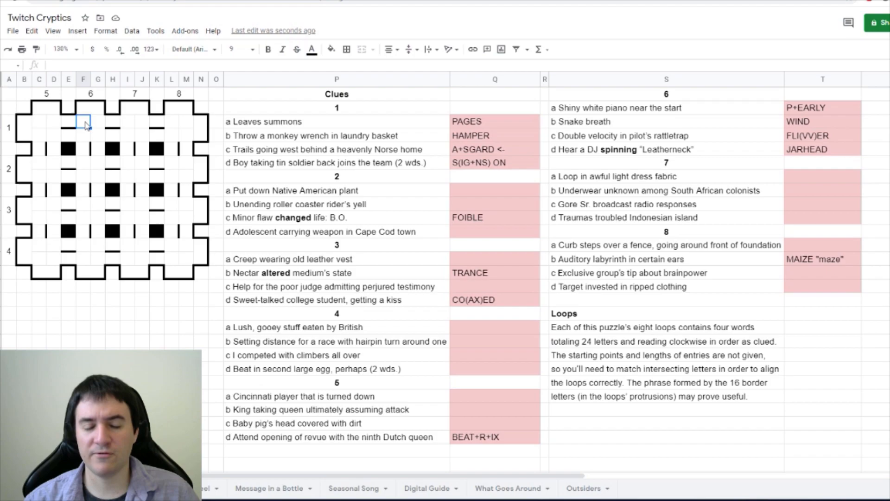
{"action": "left_click", "coordinate": [113, 314]}
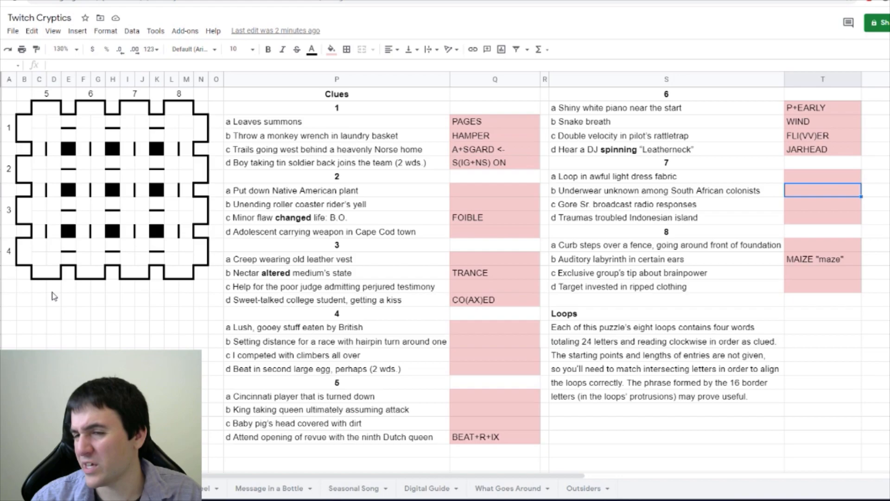
{"action": "type", "text": "BO(X)ER"}
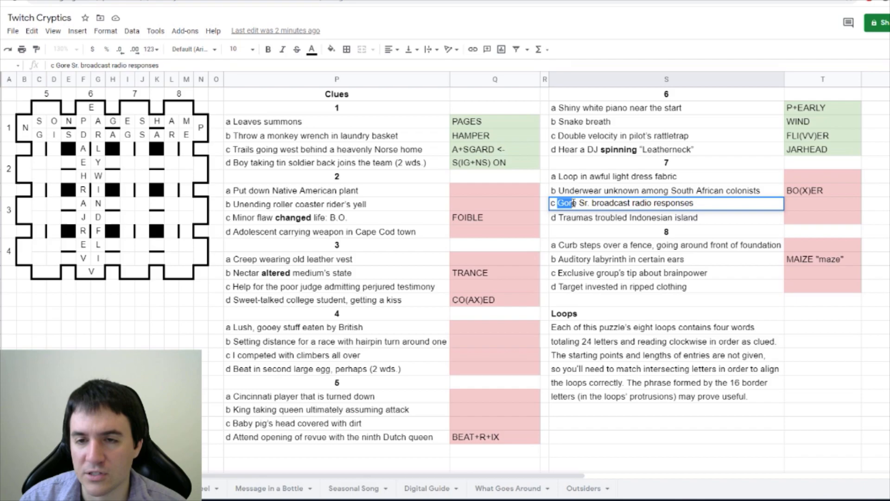
{"action": "type", "text": "ROGERS"}
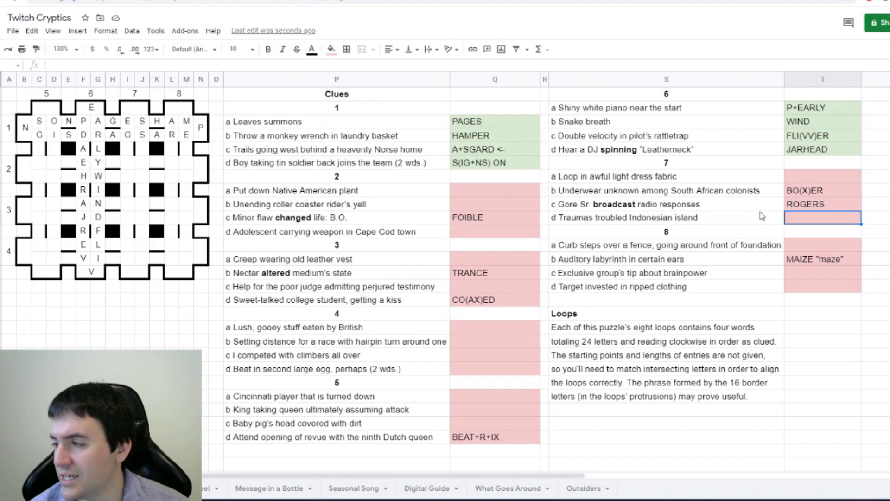
{"action": "type", "text": "SUMATRA"}
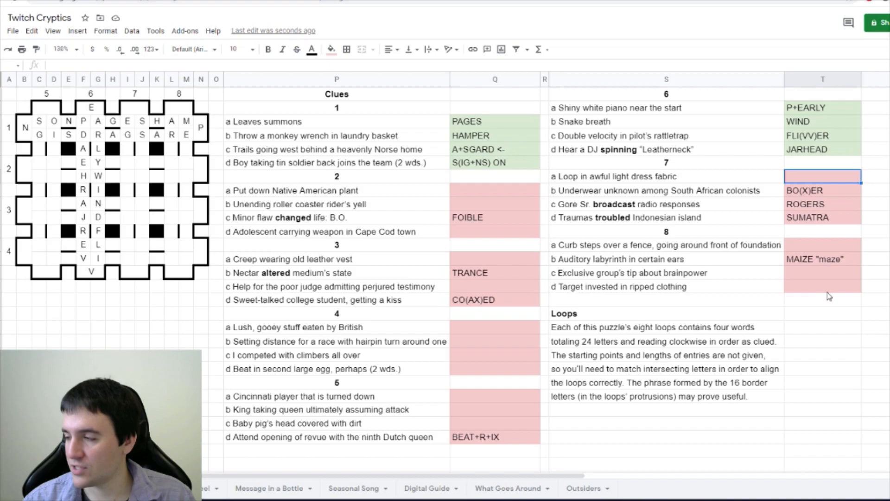
Enter V(O)ILE, BO(X)ERS, JERKIN, YARMOUTH and K(N+IF)ING, filling more grid letters.
{"action": "left_click", "coordinate": [128, 176]}
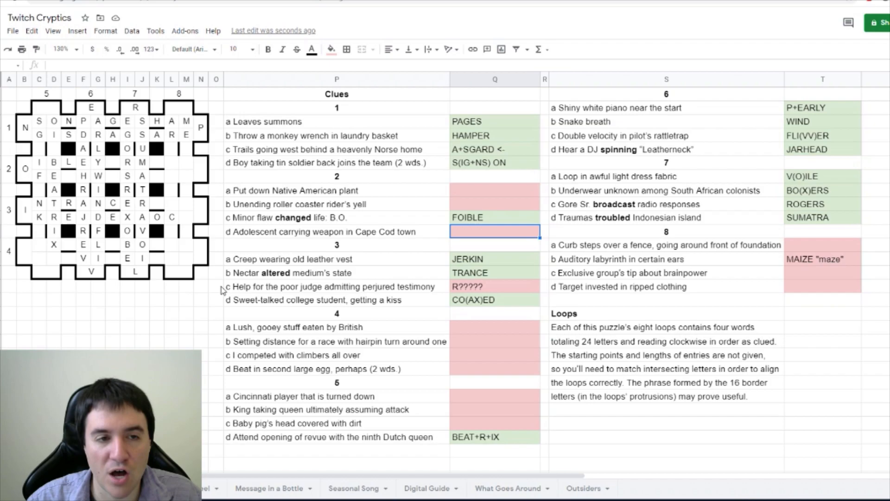
{"action": "type", "text": "YARMOUTH"}
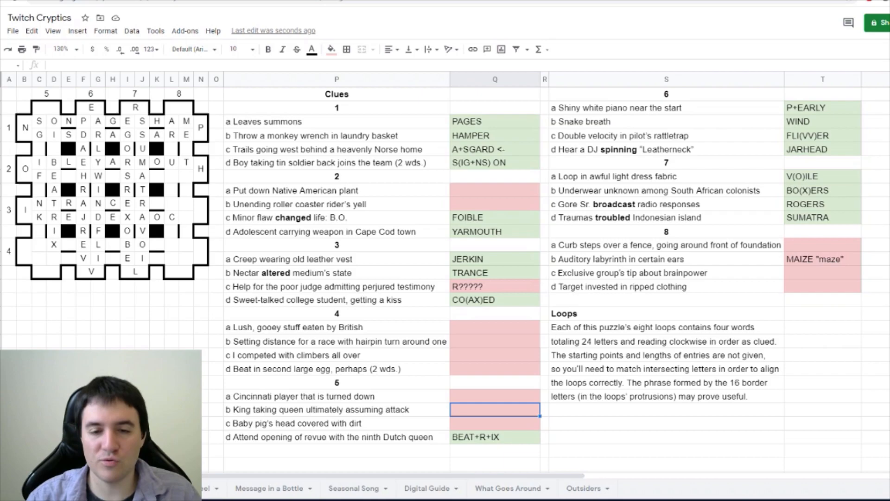
{"action": "type", "text": "K(NIFING"}
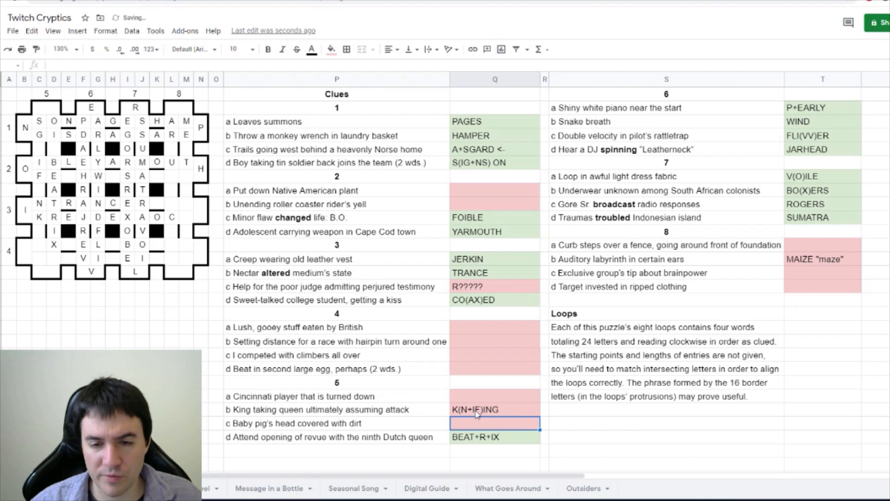
Enter S(P)OIL for 5c, WHEE (-I) for 2b and SQUASH for 2a.
{"action": "type", "text": "S?OI"}
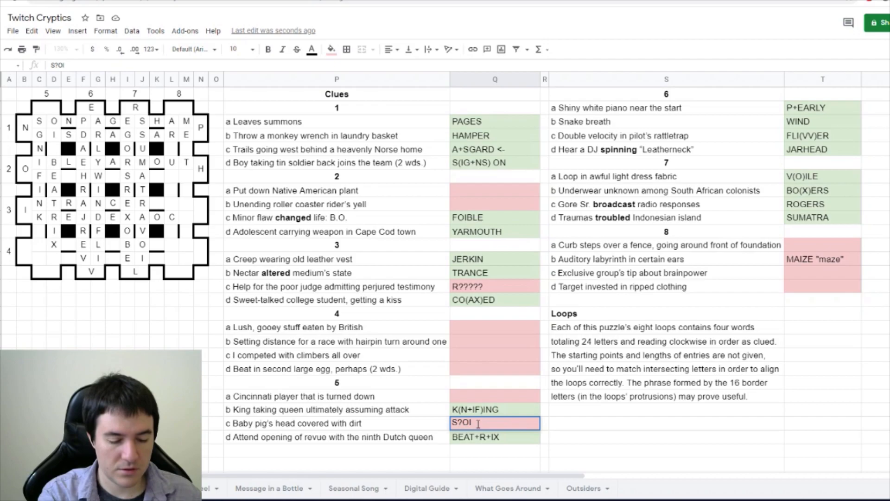
{"action": "type", "text": "SPOIL"}
{"action": "left_click", "coordinate": [496, 190]}
{"action": "type", "text": "???AS?"}
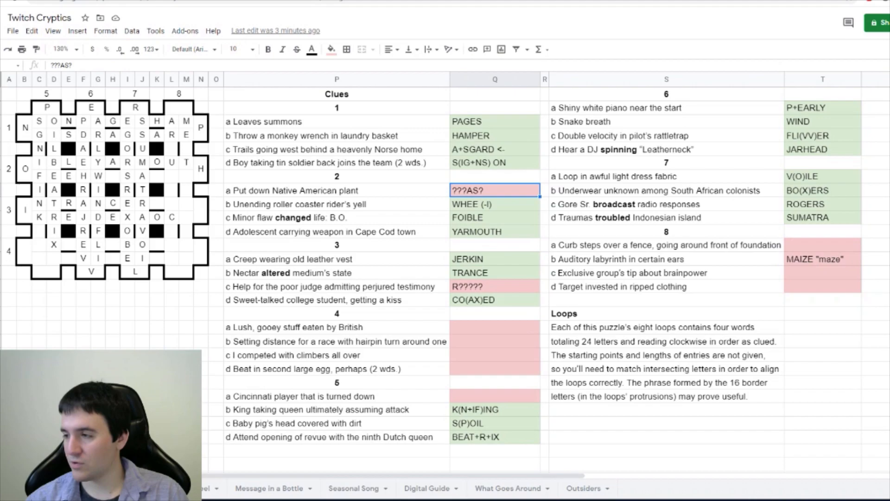
{"action": "type", "text": "SQUASH"}
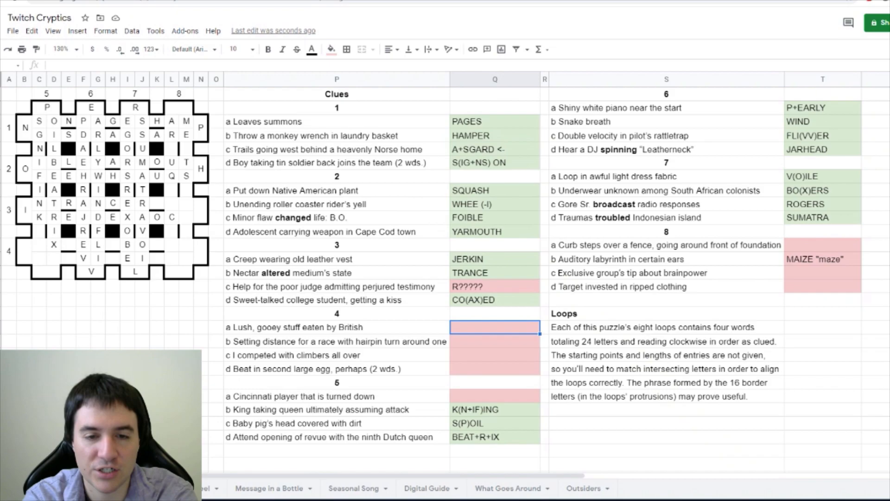
Enter loop 4 answers B(OOZE)R, MIL(I)E+U, I+VIED and S(EX CEL)L.
{"action": "type", "text": "BSLIM"}
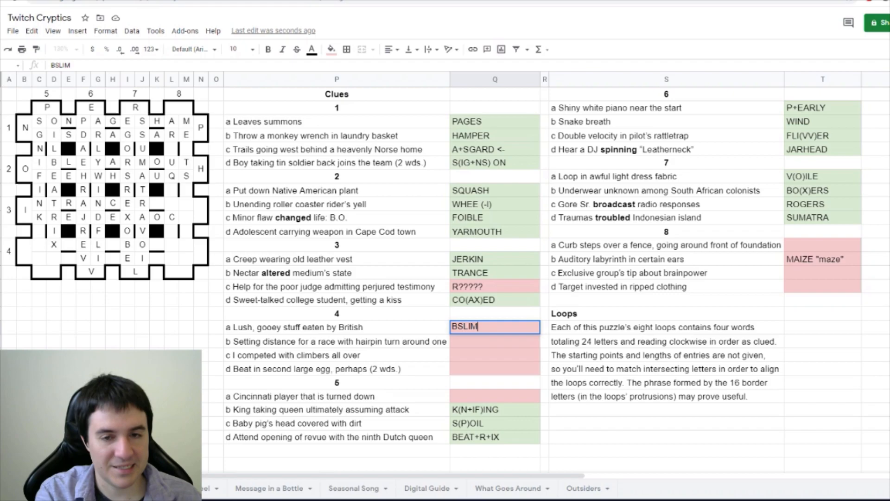
{"action": "type", "text": "B()R"}
{"action": "left_click", "coordinate": [496, 342]}
{"action": "type", "text": "MILIEU"}
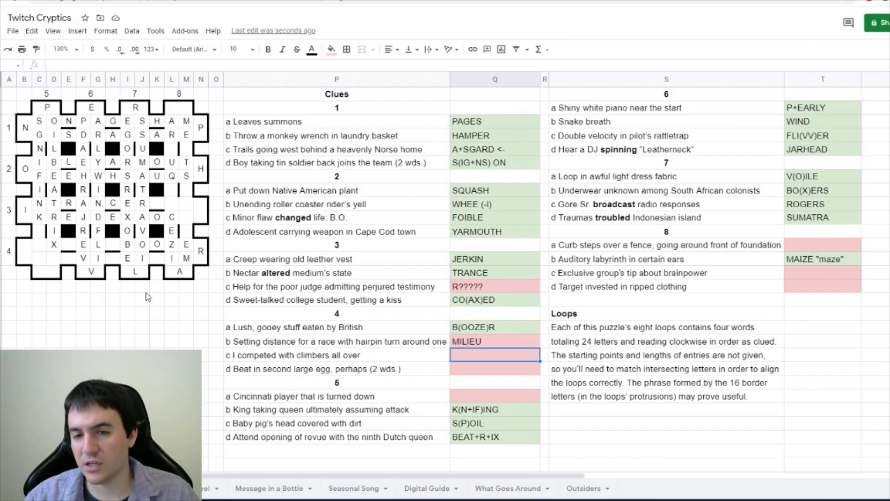
{"action": "type", "text": "IV*"}
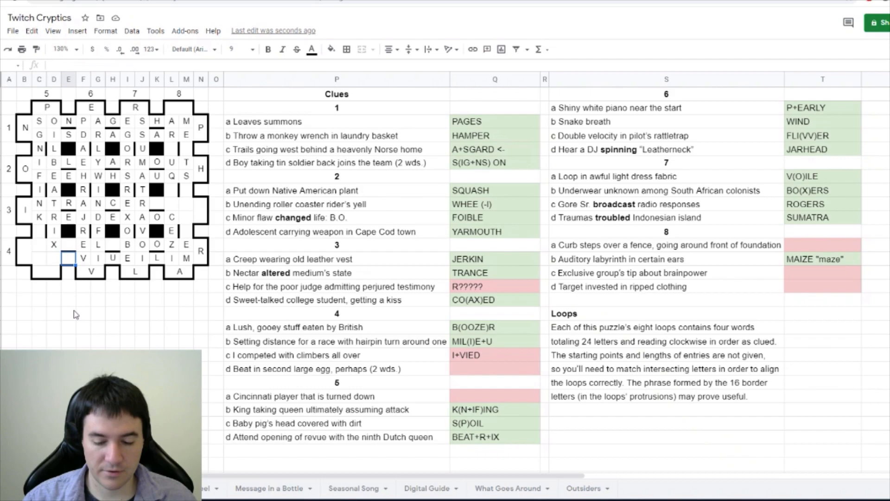
{"action": "type", "text": "MIX?EL?"}
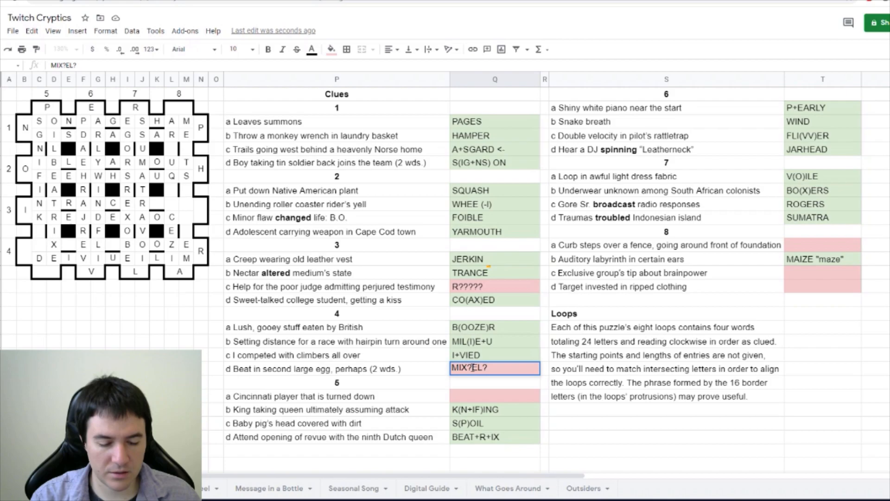
{"action": "type", "text": "S(EX CELL"}
{"action": "left_click", "coordinate": [495, 396]}
{"action": "type", "text": "EI+DER <-"}
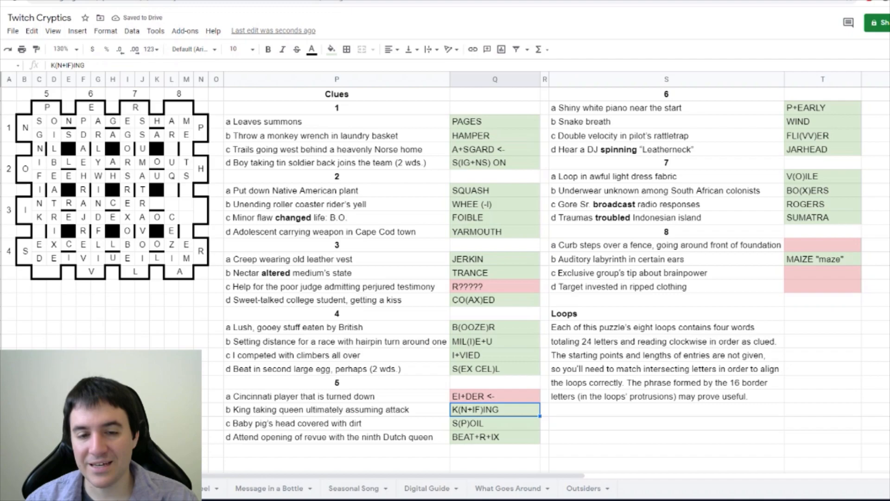
{"action": "mouse_move", "coordinate": [437, 397]}
{"action": "type", "text": "C??QU*"}
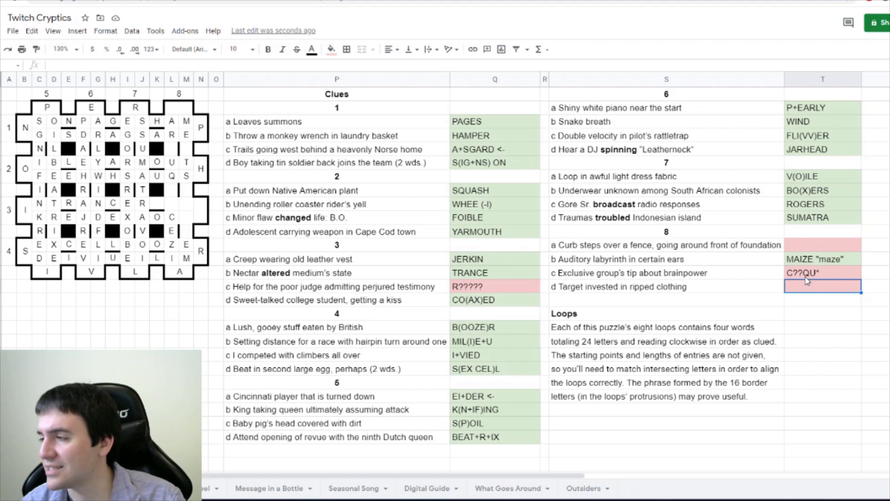
Enter EI+DER <- for 5a, CL(IQ)UE and R(AIM)ENT for loop 8, RE(LIE)F for 3c.
{"action": "type", "text": "CLIQUE"}
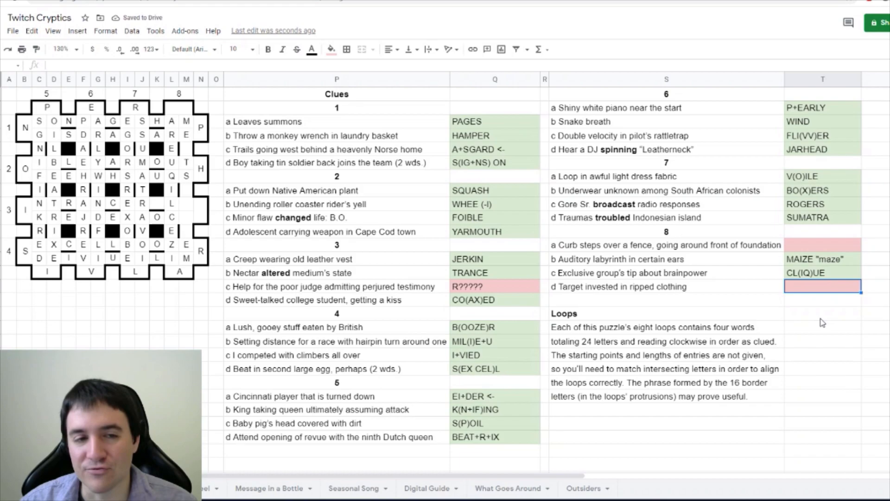
{"action": "type", "text": "RA?ME?TS"}
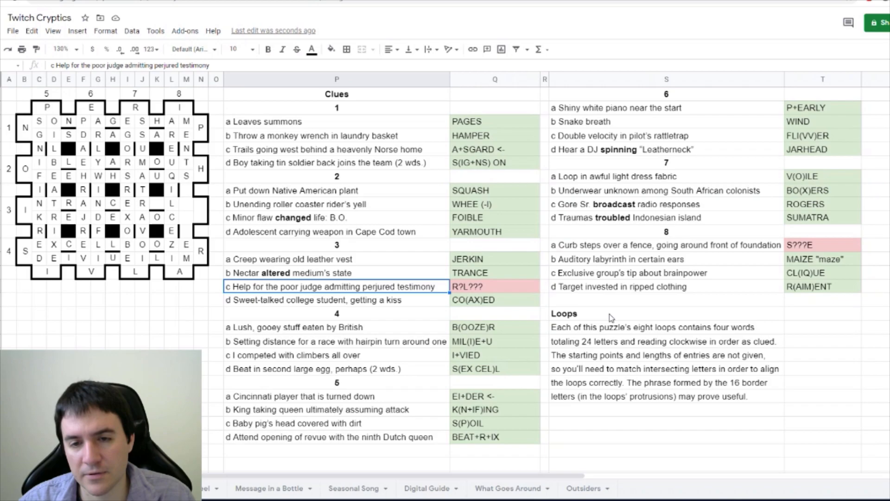
{"action": "type", "text": "RELIEF"}
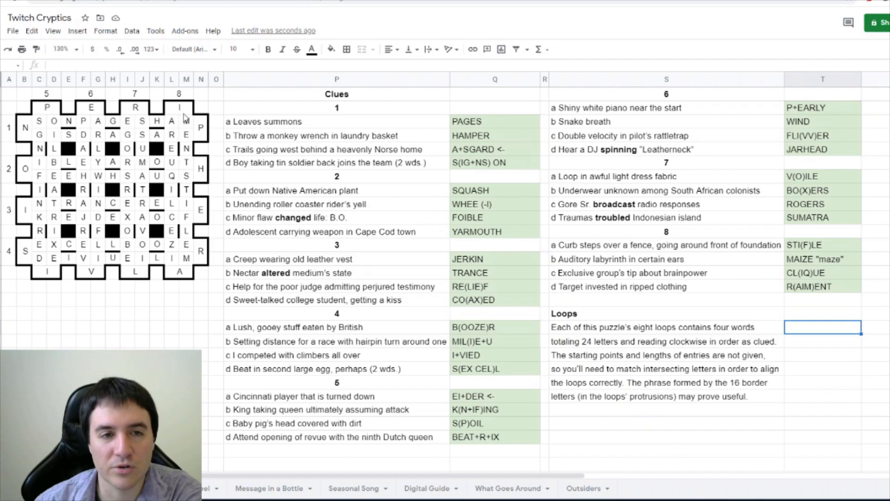
Type the meta phrase PERIPHERAL in a cell below the grid.
{"action": "type", "text": "PERIPHERAL"}
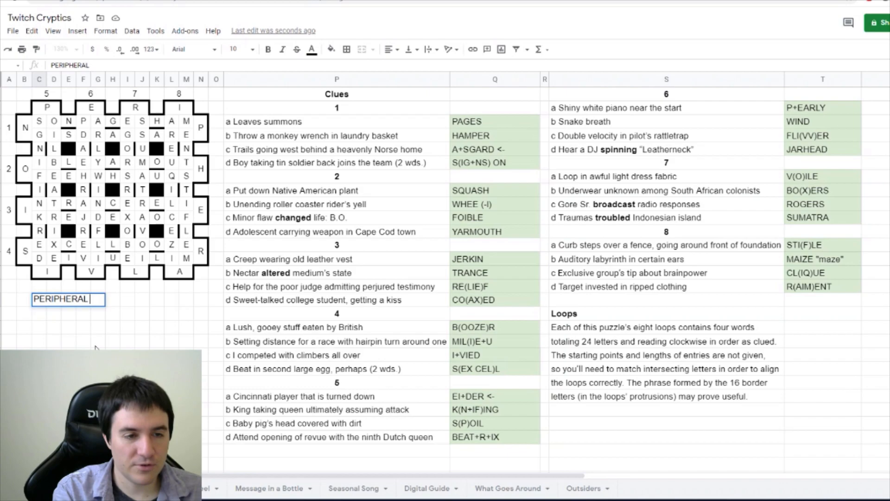